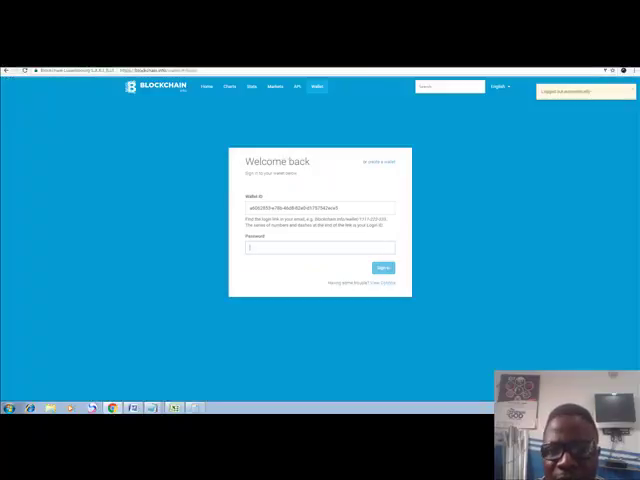
Bring up the zarfund.com home page about direct funding and how it works
{"action": "left_click", "coordinate": [384, 267]}
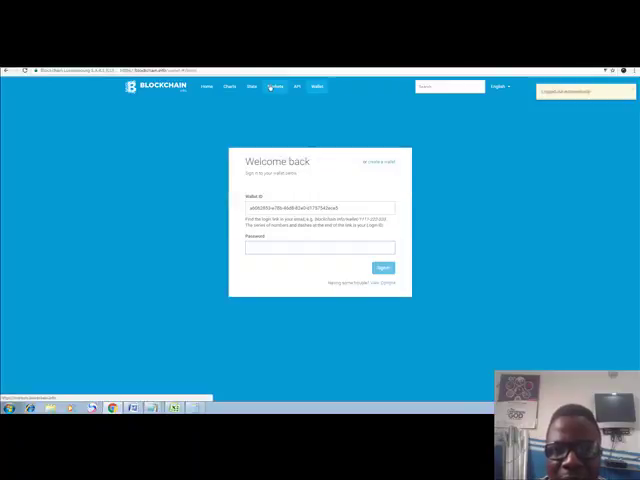
{"action": "left_click", "coordinate": [383, 267]}
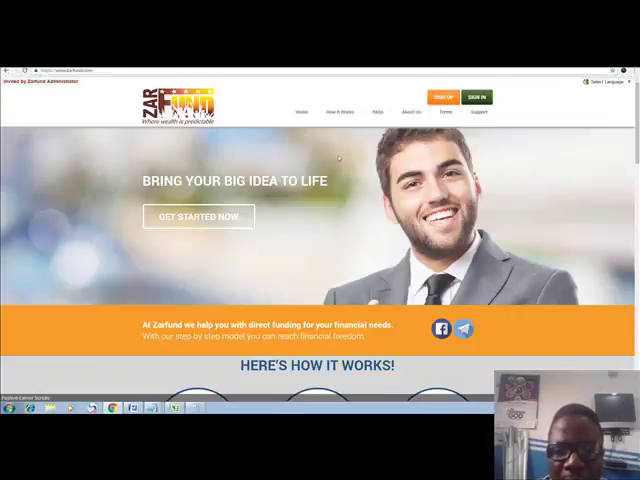
{"action": "mouse_move", "coordinate": [265, 192]}
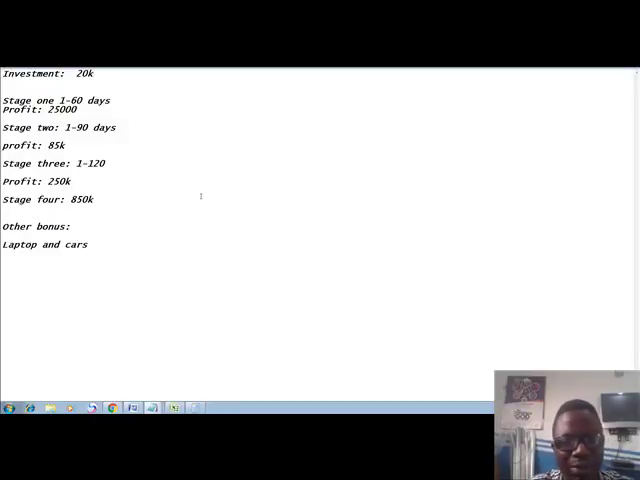
Place the cursor below the laptop and car bonus lines in the Notepad plan
{"action": "left_click", "coordinate": [3, 272]}
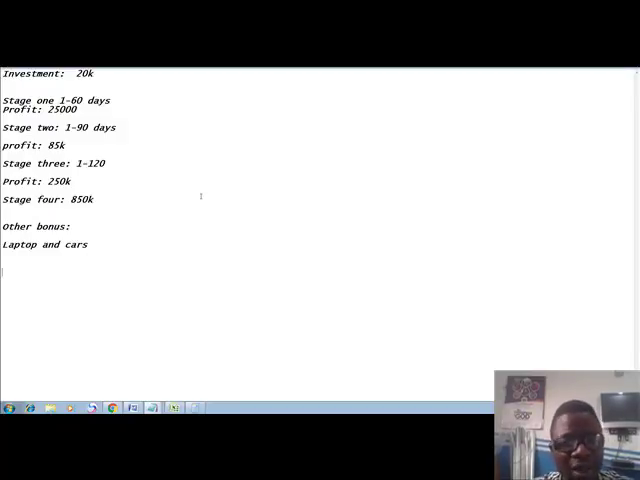